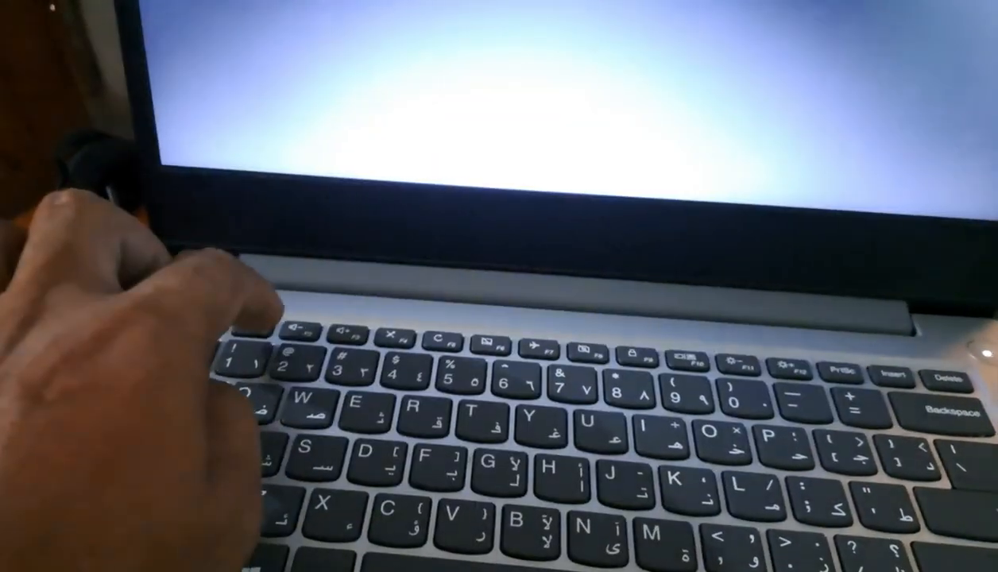
- Enter the Lenovo Setup Utility with F2 during startup
key("f2")
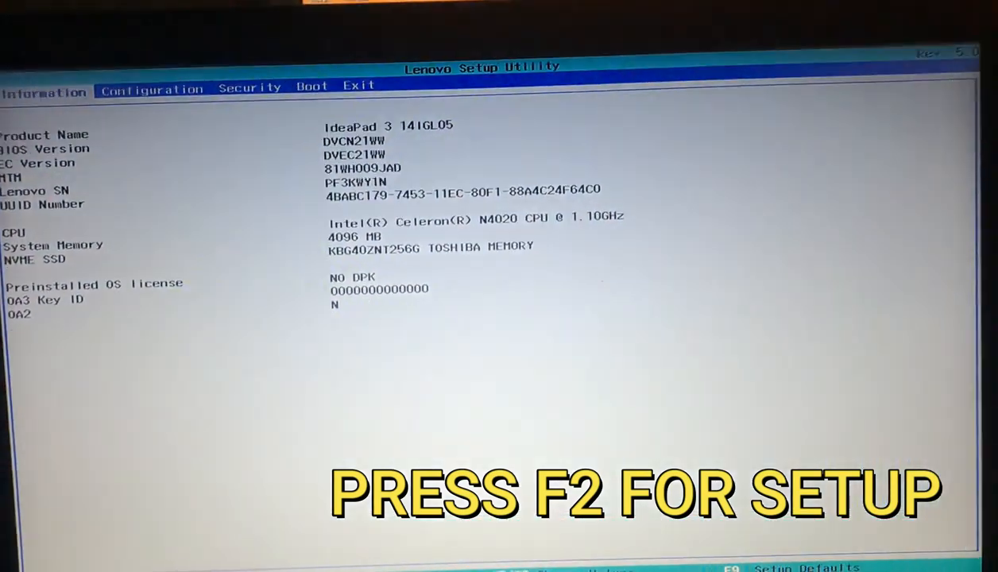
- Bring up the save-changes-and-exit confirmation on the Exit page
key("f2")
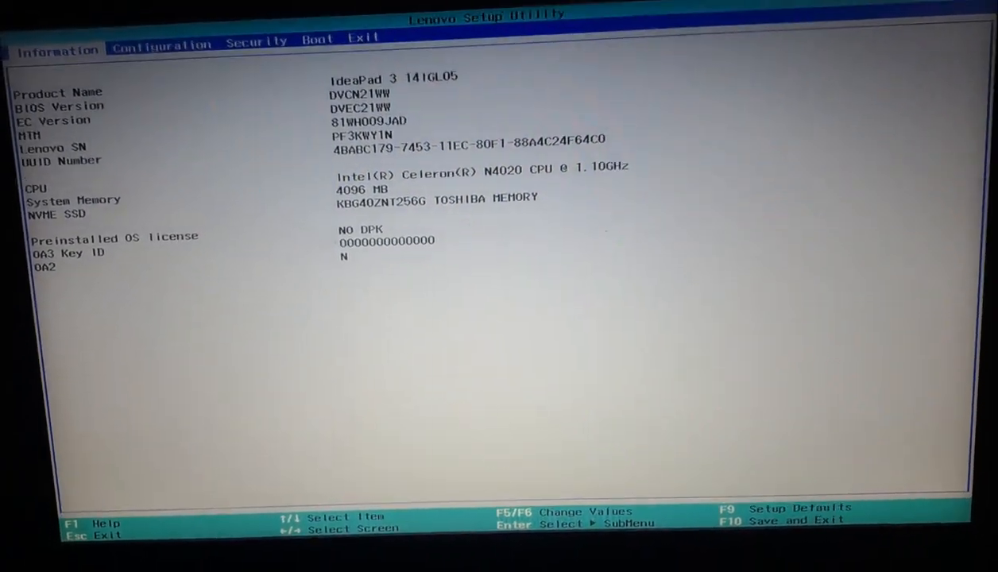
left_click(160, 44)
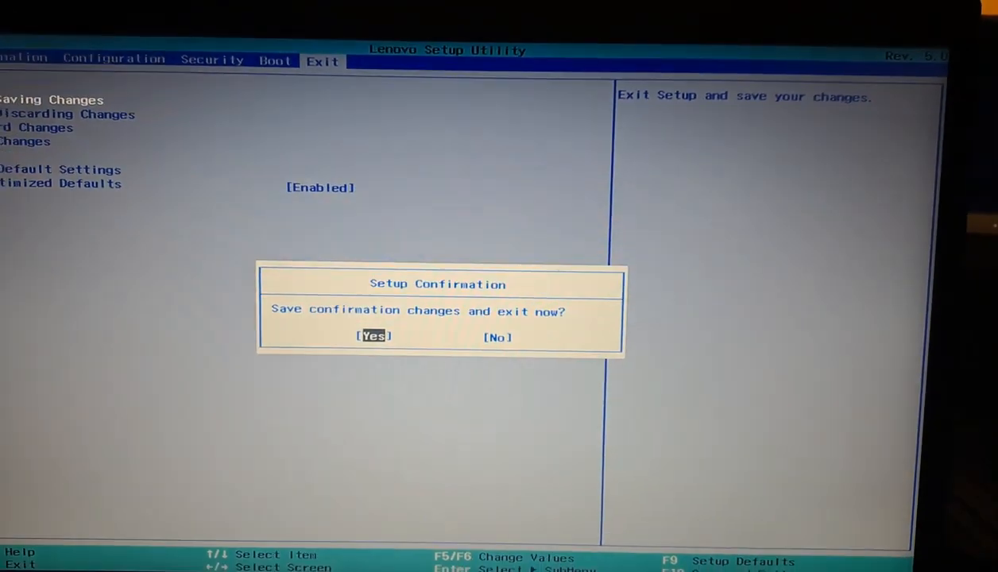
- Confirm Secure Boot as Disabled on the Security page
key("Enter")
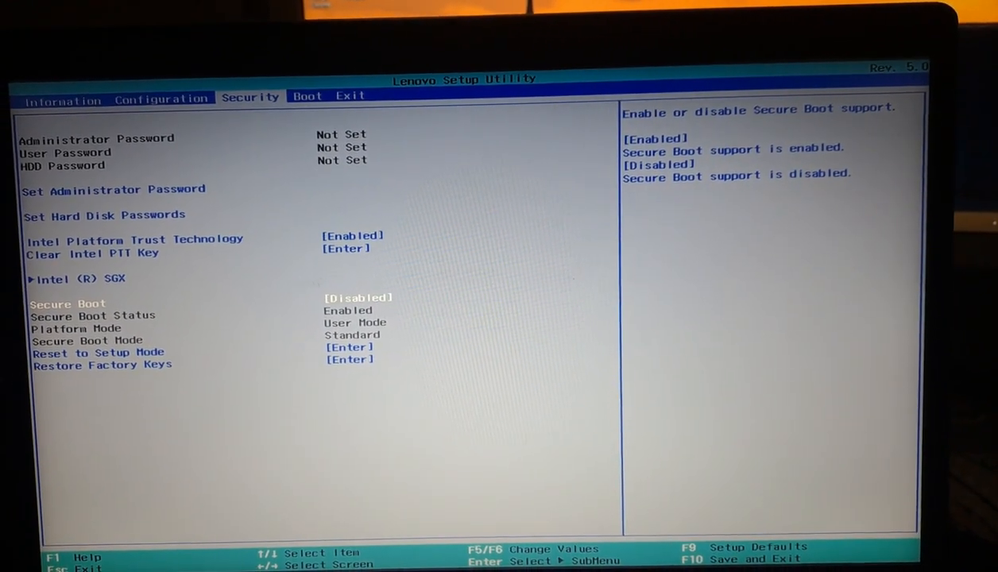
- Disable PXE Boot to LAN and move Boot Mode toward Legacy Support
key("Down")
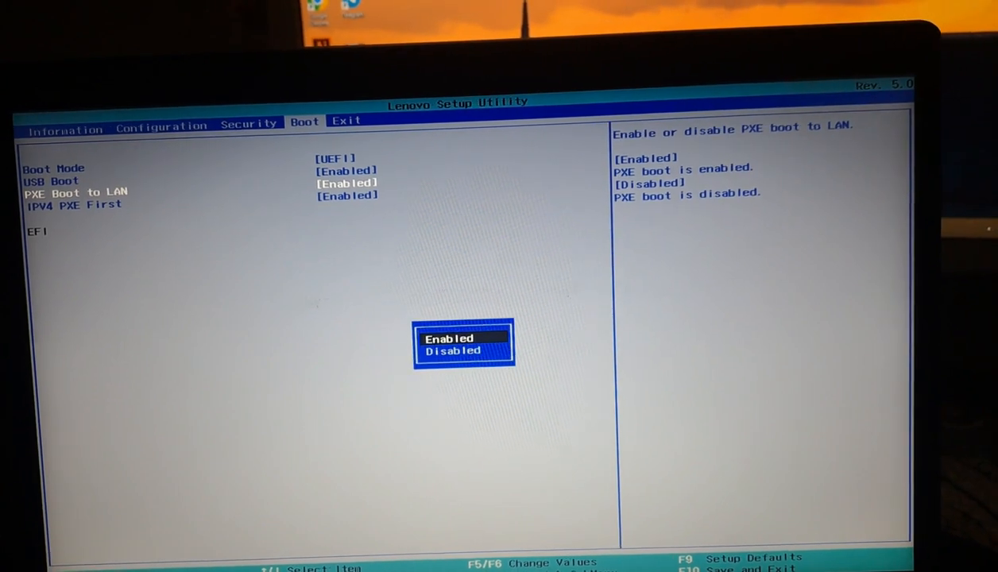
left_click(453, 350)
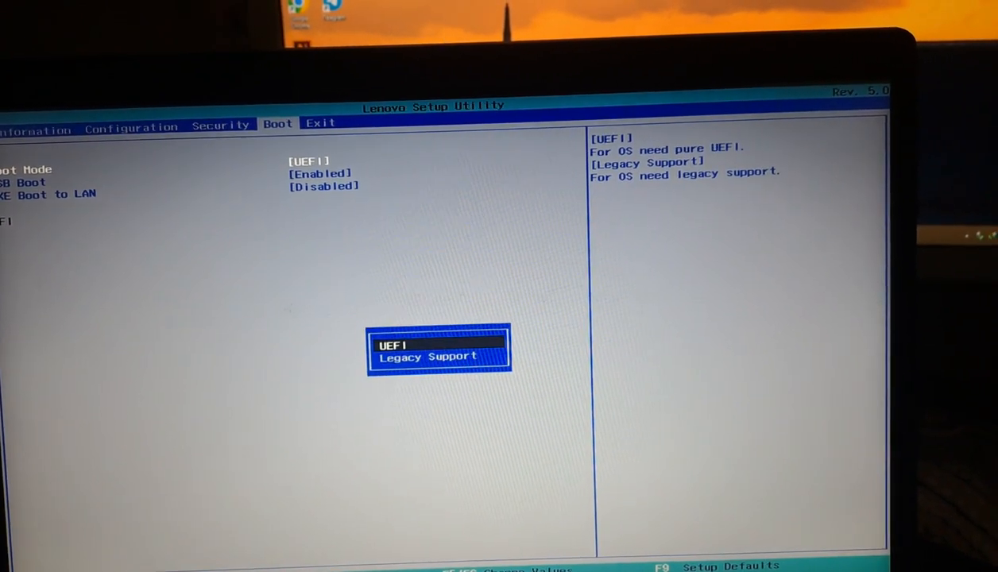
key("Down")
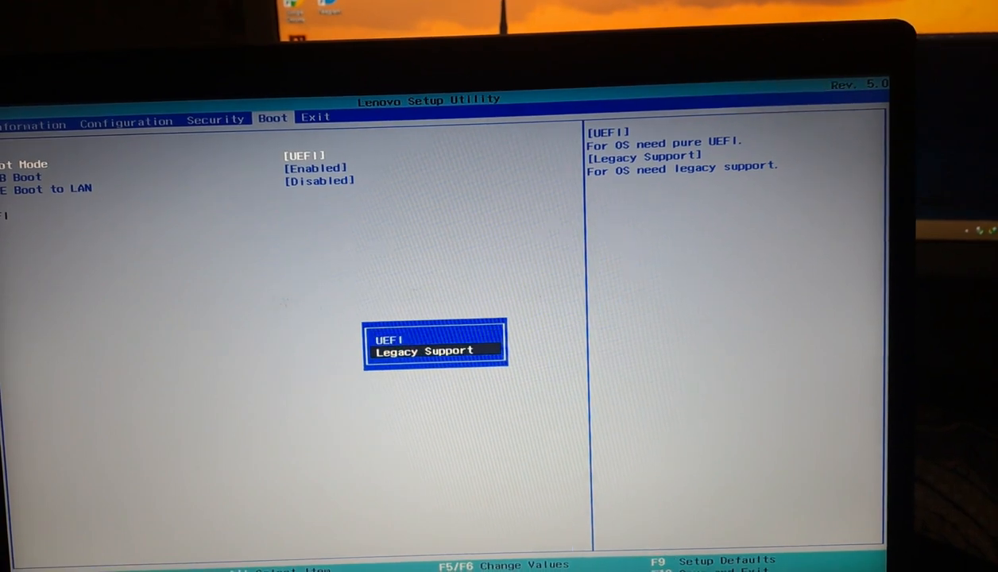